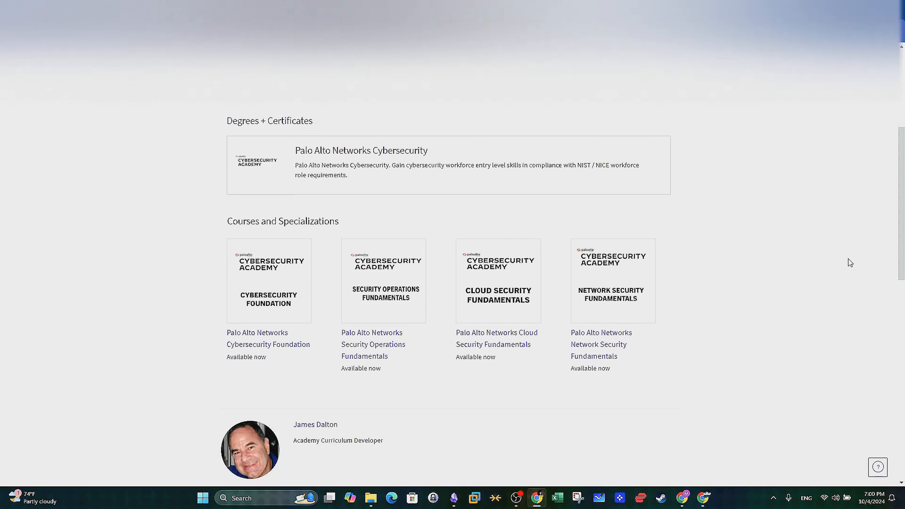
Step: Open the Palo Alto Networks Cybersecurity Foundation course card from the provider listing
scroll("down", 3)
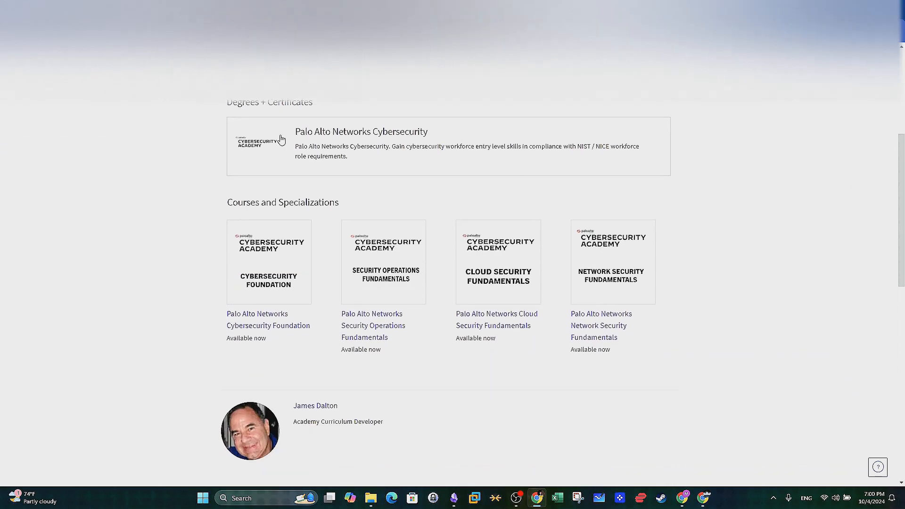
mouse_move(216, 138)
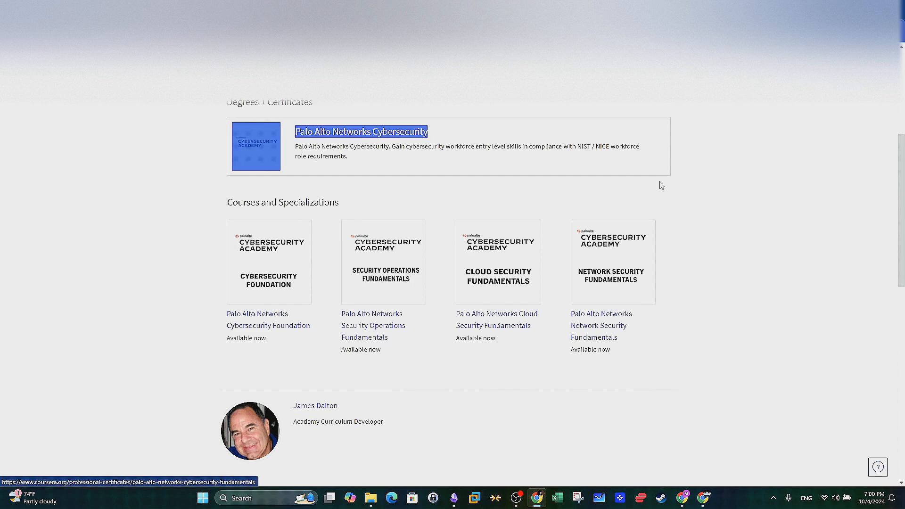
mouse_move(338, 107)
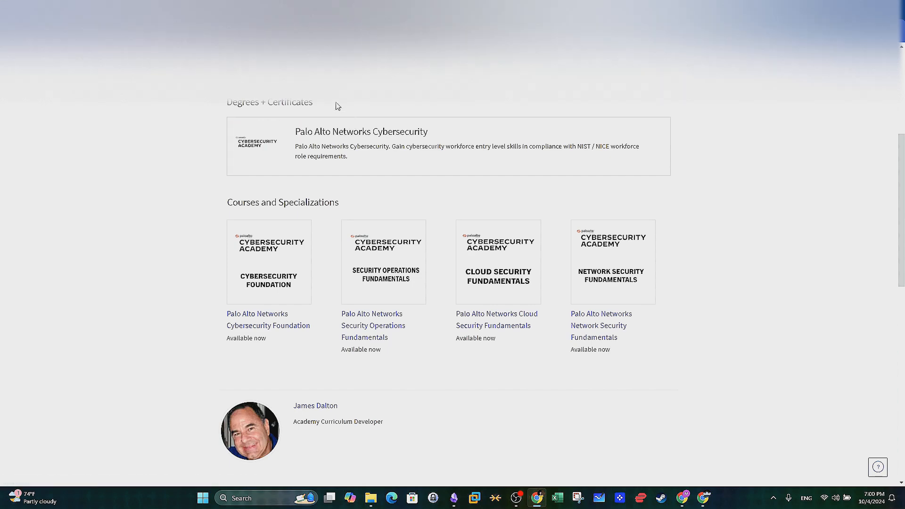
double_click(270, 103)
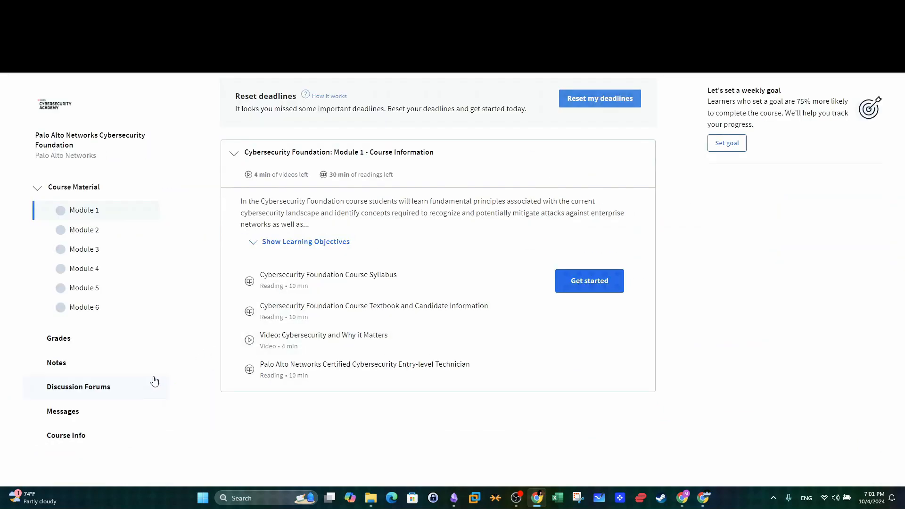
mouse_move(88, 234)
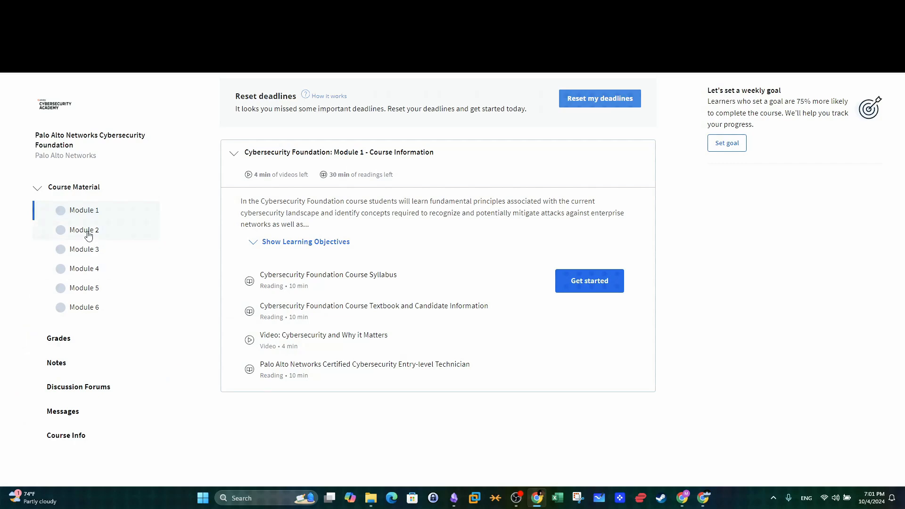
Step: Expand Module 2 and Module 3 to browse their lesson contents
left_click(84, 230)
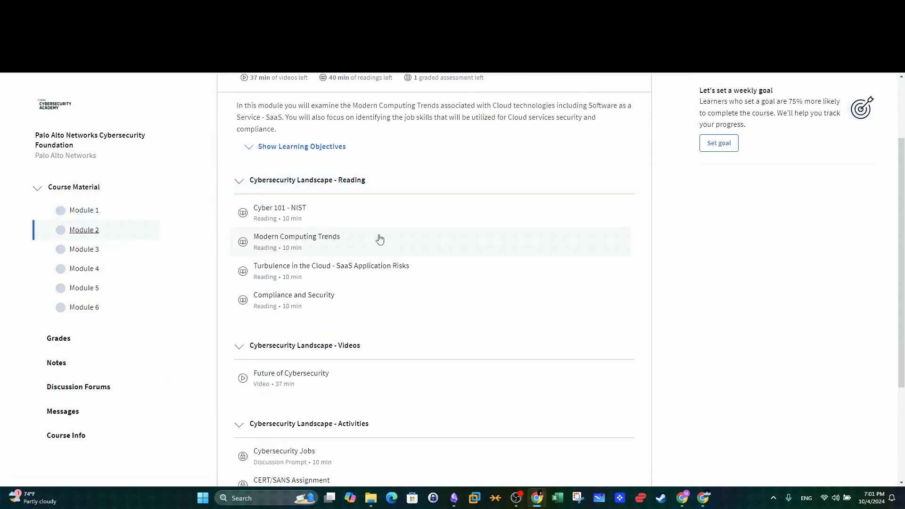
scroll("down", 3)
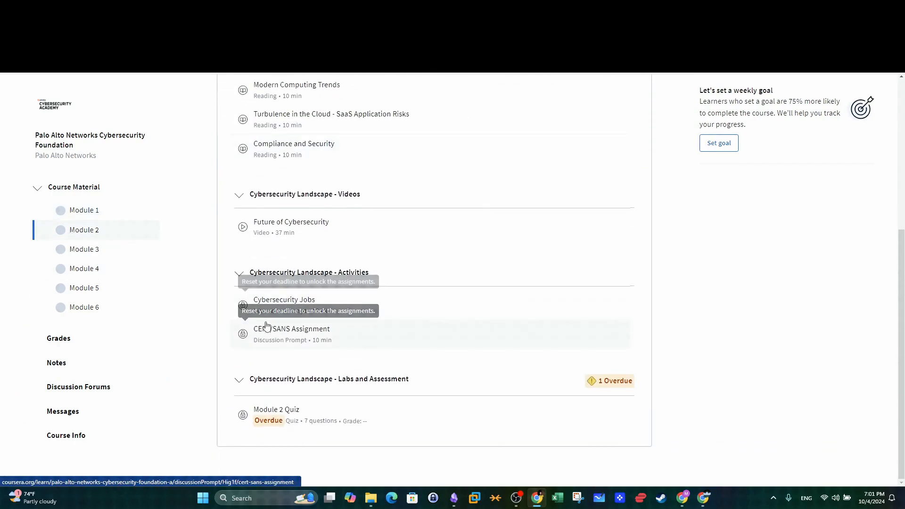
left_click(84, 249)
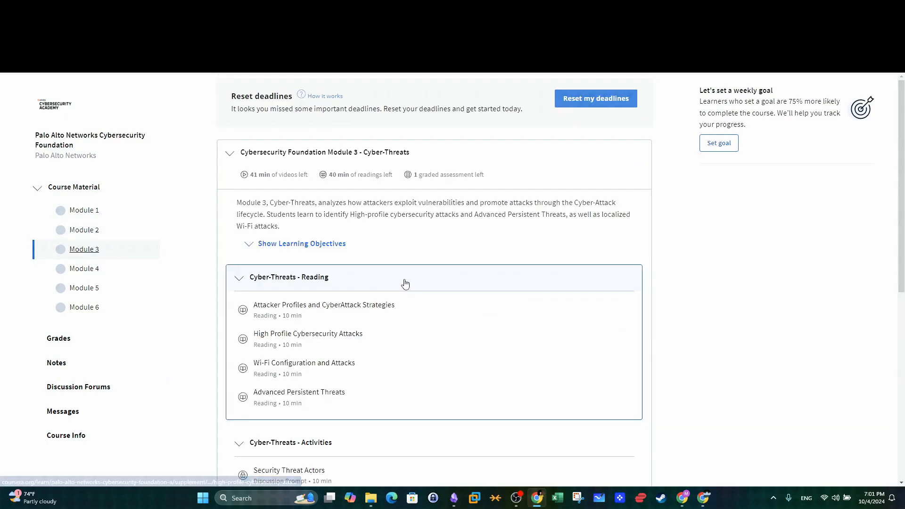
scroll("down", 3)
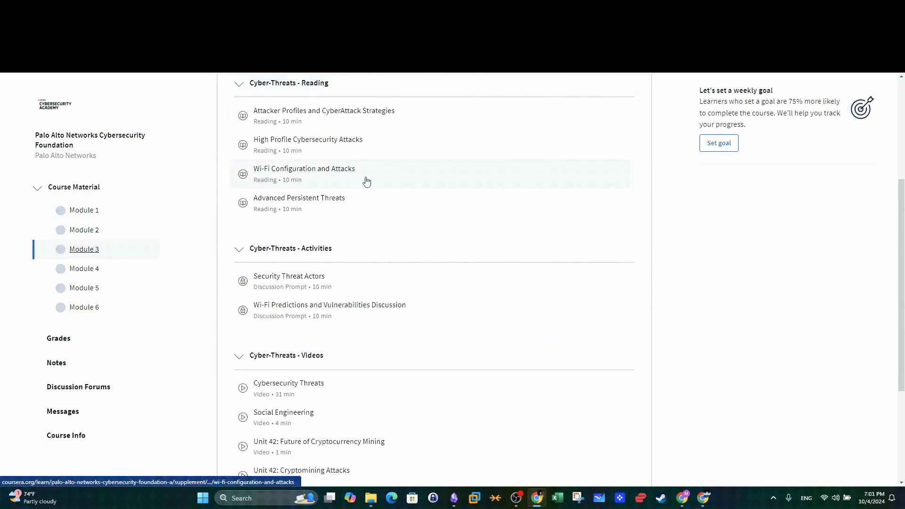
Step: View the Wi-Fi Configuration and Attacks reading, then move to Security Operations Fundamentals
left_click(304, 174)
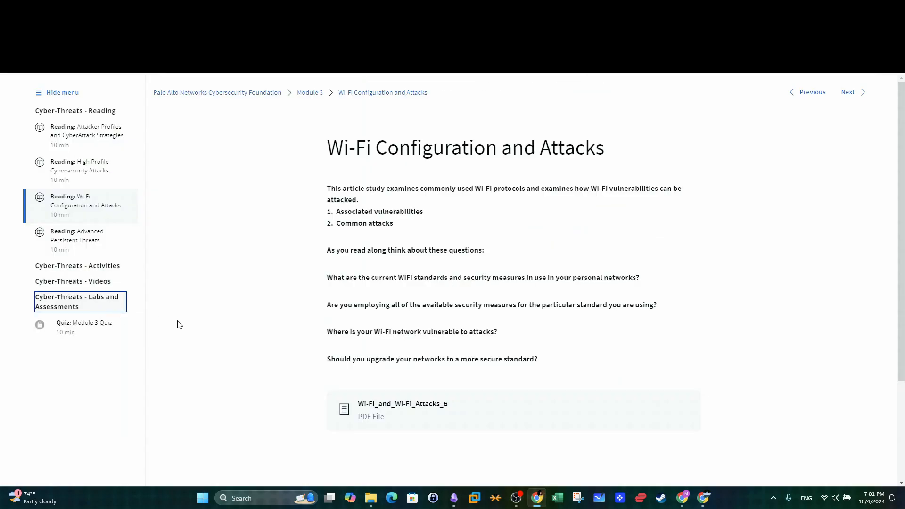
left_click(76, 288)
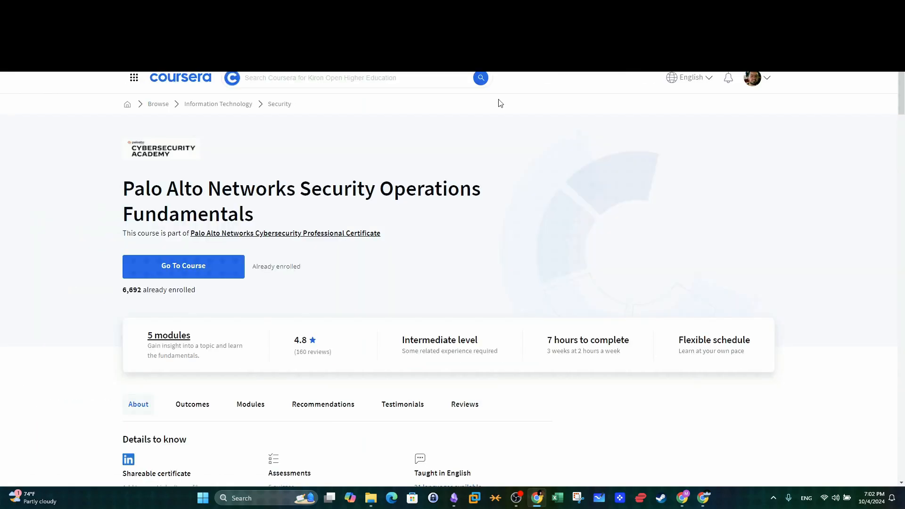
Step: Highlight the Intermediate level rating and enter the Security Operations Fundamentals course materials
left_click_drag(402, 339, 498, 351)
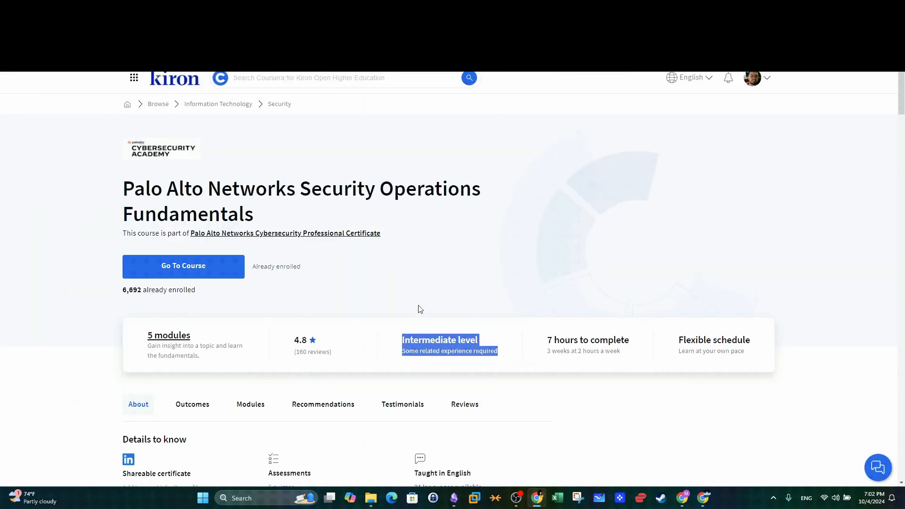
scroll("down", 3)
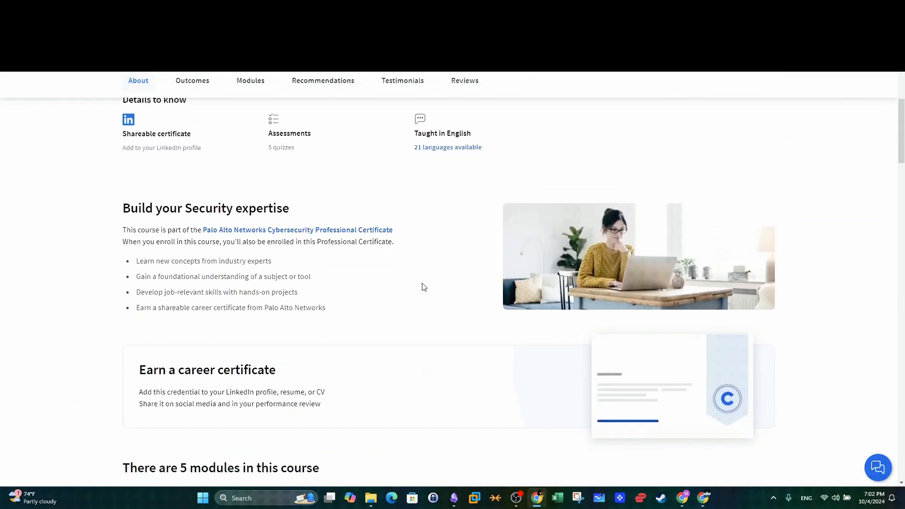
left_click(250, 80)
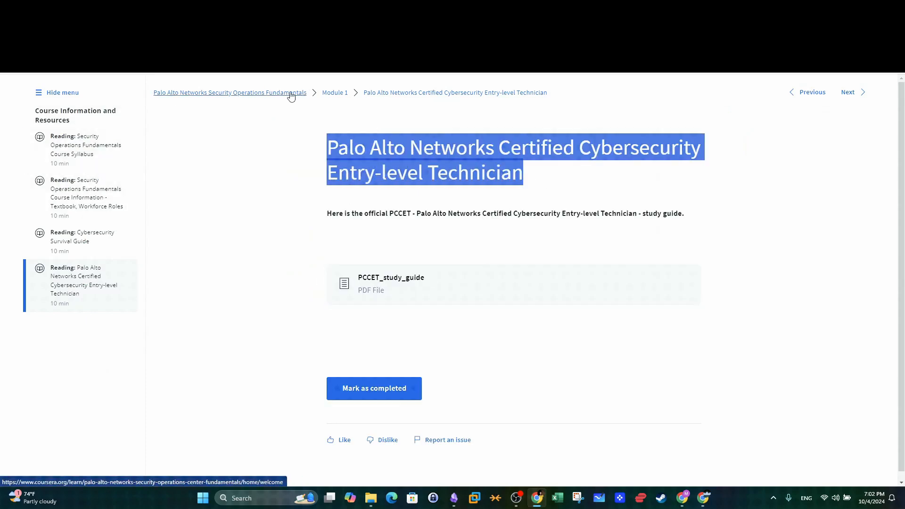
left_click(229, 92)
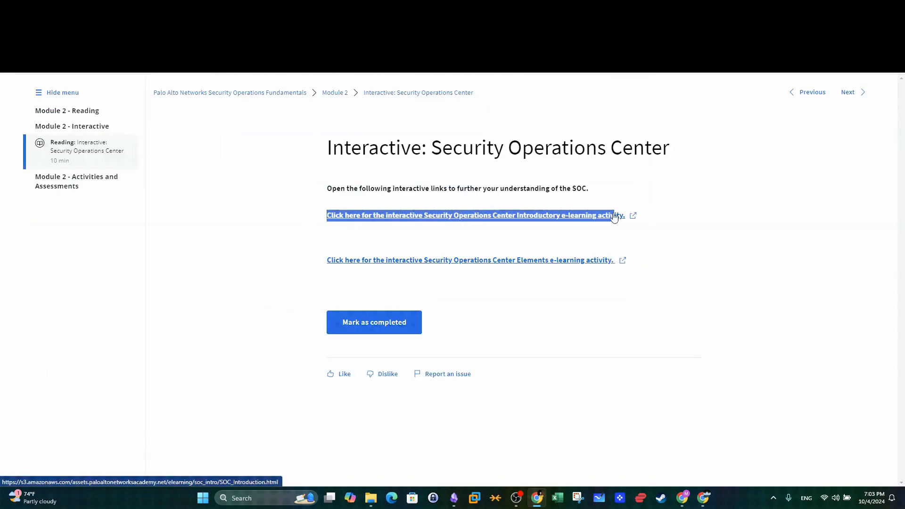
Step: Launch the interactive SOC e-learning activity and jump to another SOC elements topic
left_click(470, 215)
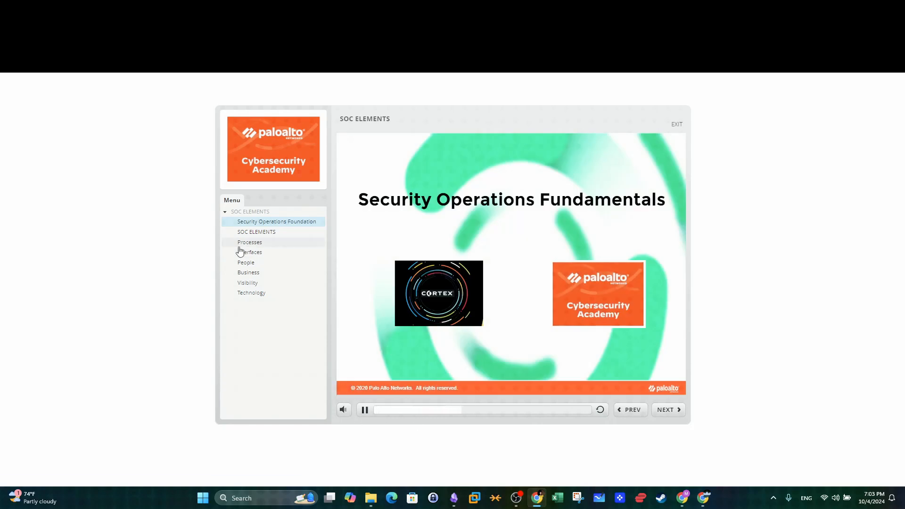
left_click(249, 252)
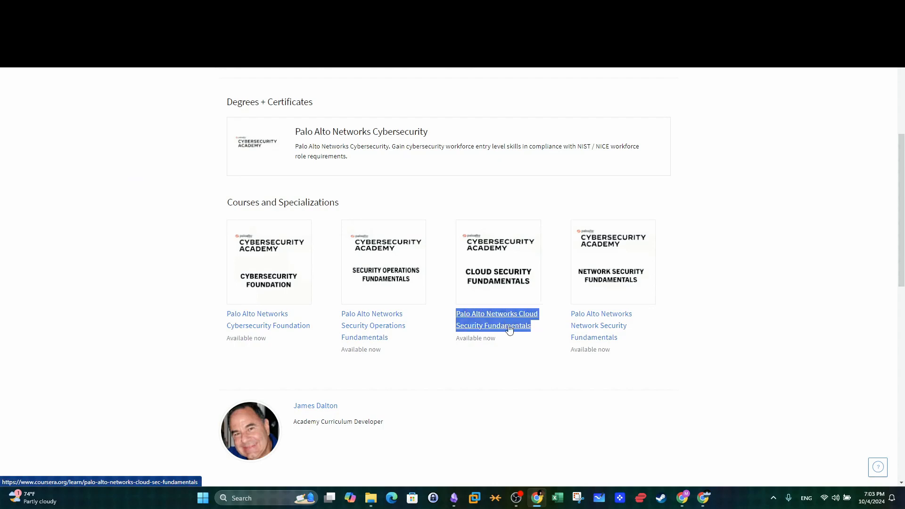
Step: View the Certified Cybersecurity Entry-level Technician reading and highlight its details
left_click(496, 319)
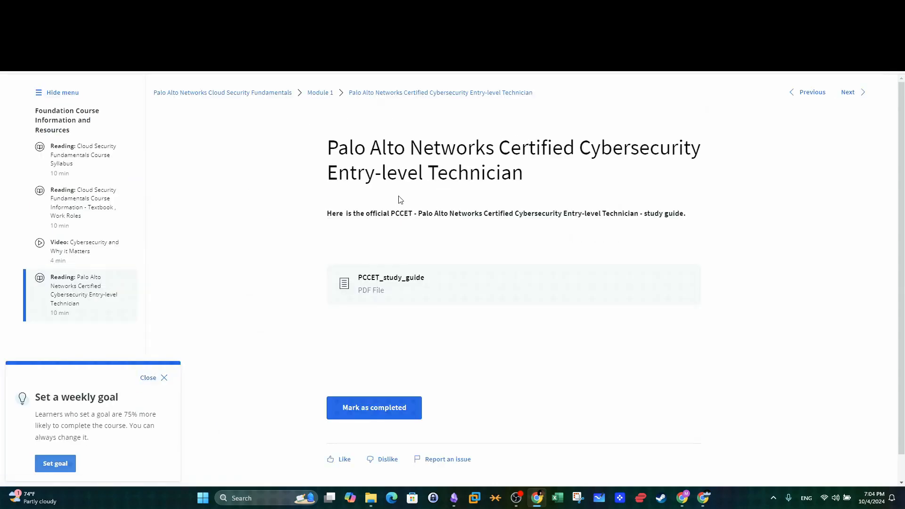
left_click_drag(355, 147, 523, 172)
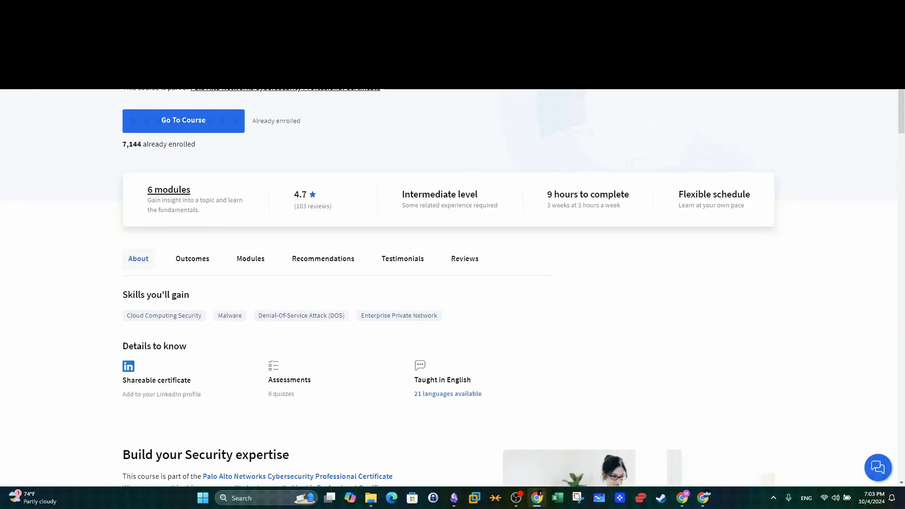
left_click_drag(400, 194, 497, 205)
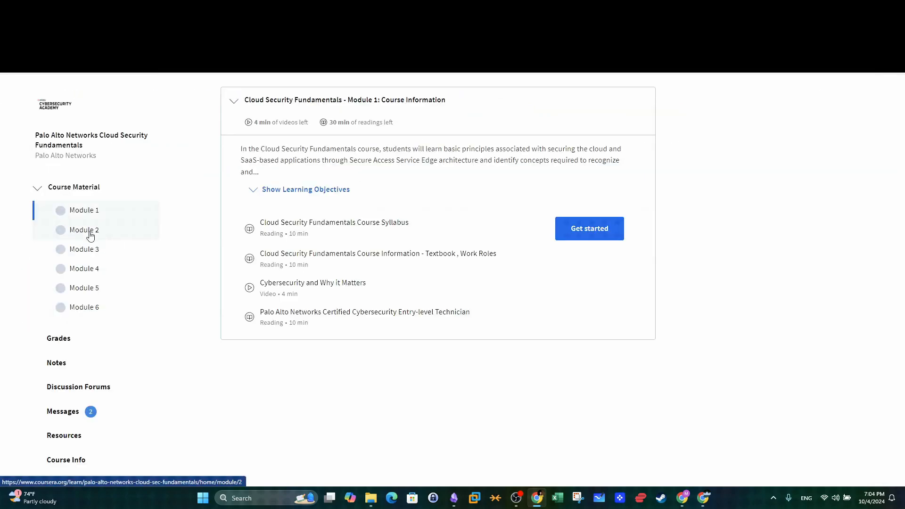
Step: Show the Module 4 Cloud Native Security lessons
left_click(84, 229)
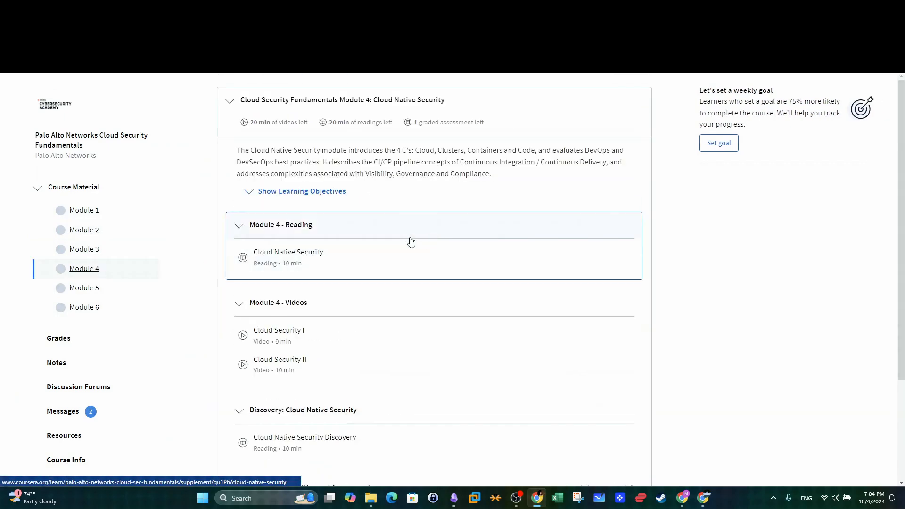
scroll("down", 3)
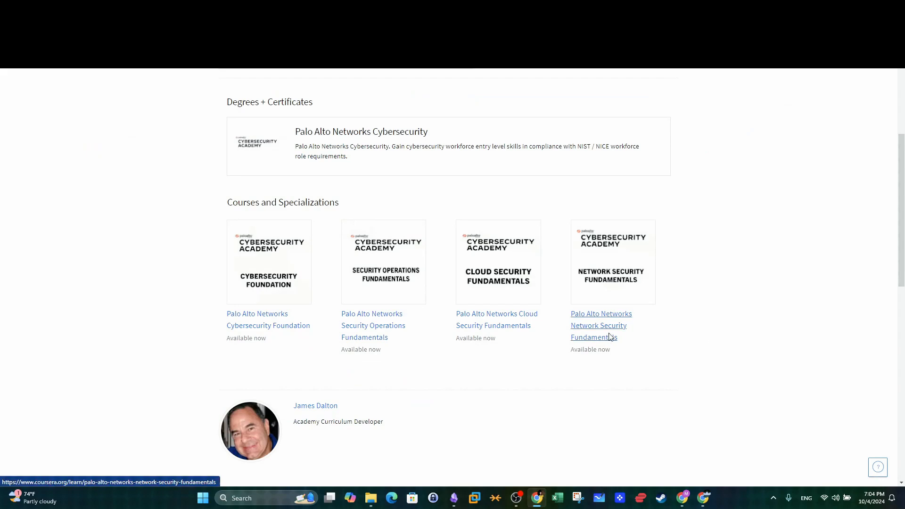
Step: Enter the Network Security Fundamentals course and reach its module list
left_click(598, 325)
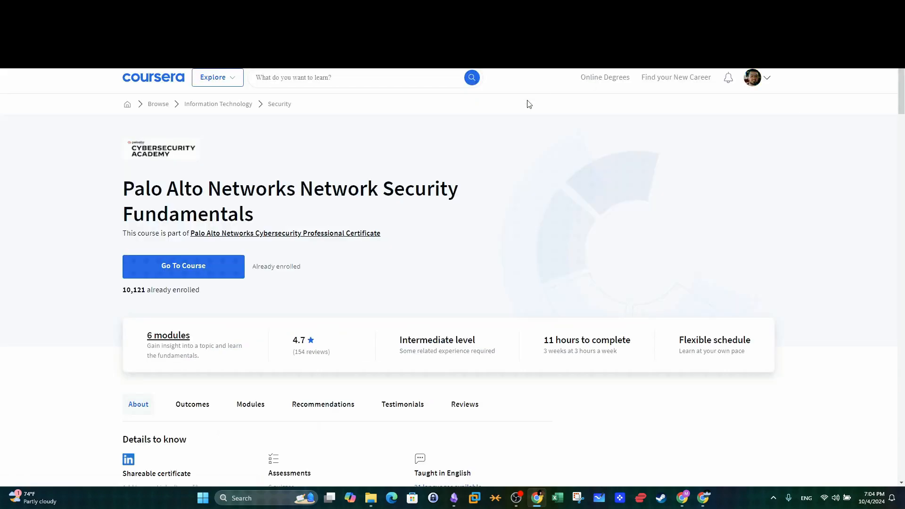
scroll("down", 3)
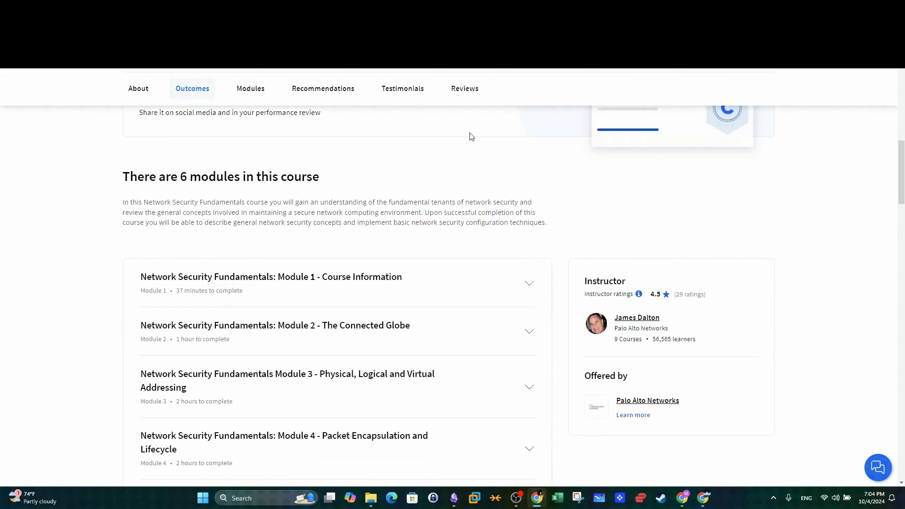
left_click(250, 88)
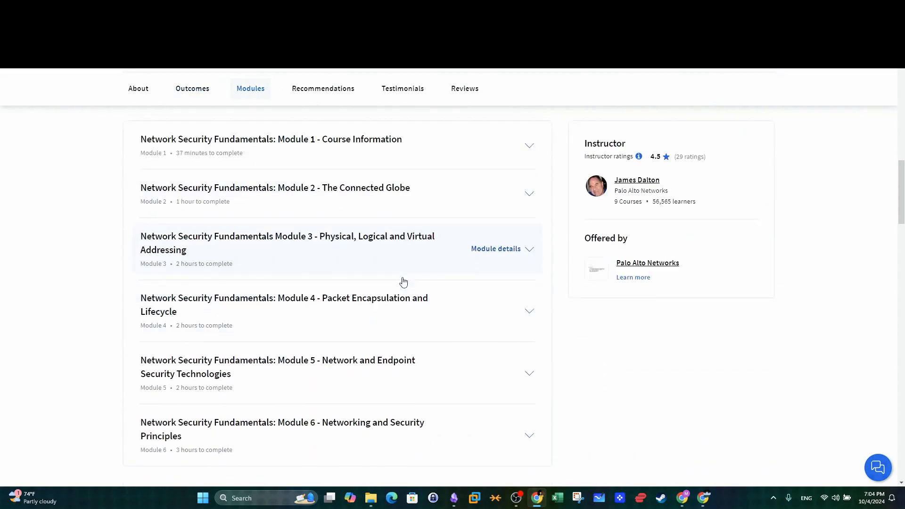
scroll("down", 3)
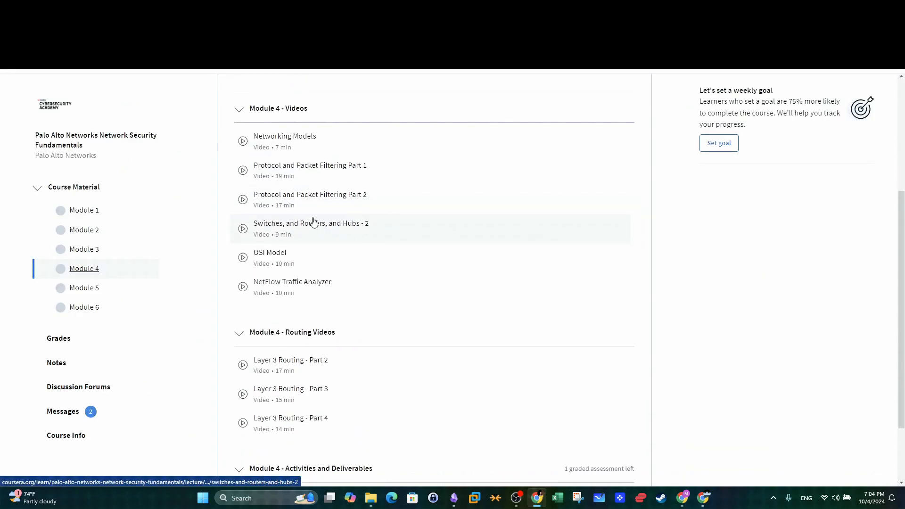
Step: Browse Modules 2 and 6 and view the Strata NGFW User-ID reading
left_click(84, 230)
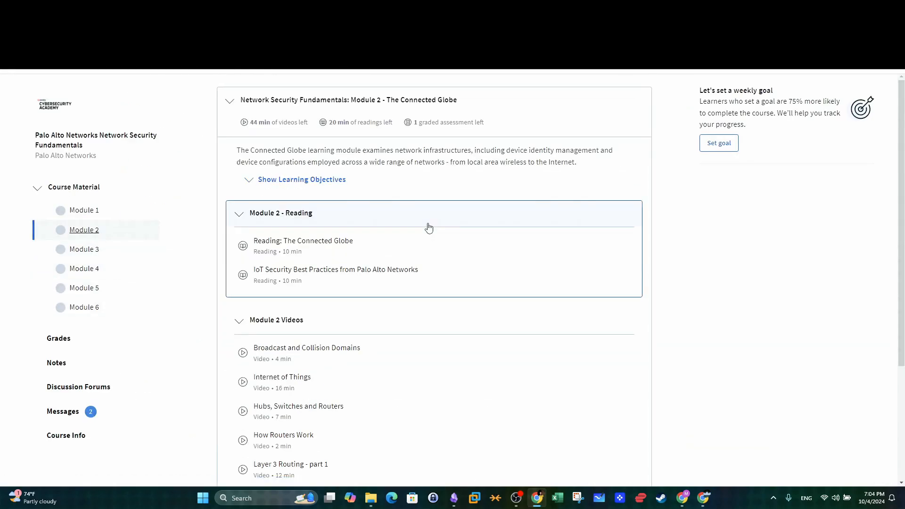
left_click(84, 307)
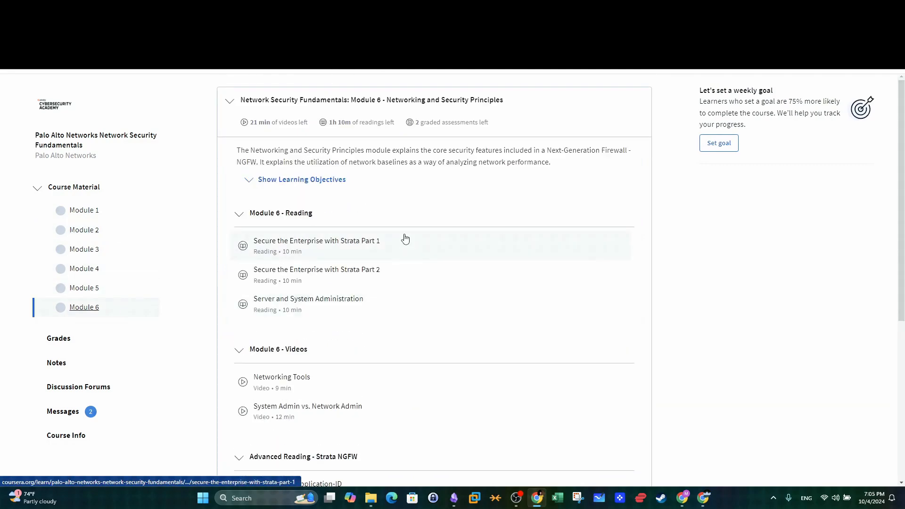
scroll("down", 3)
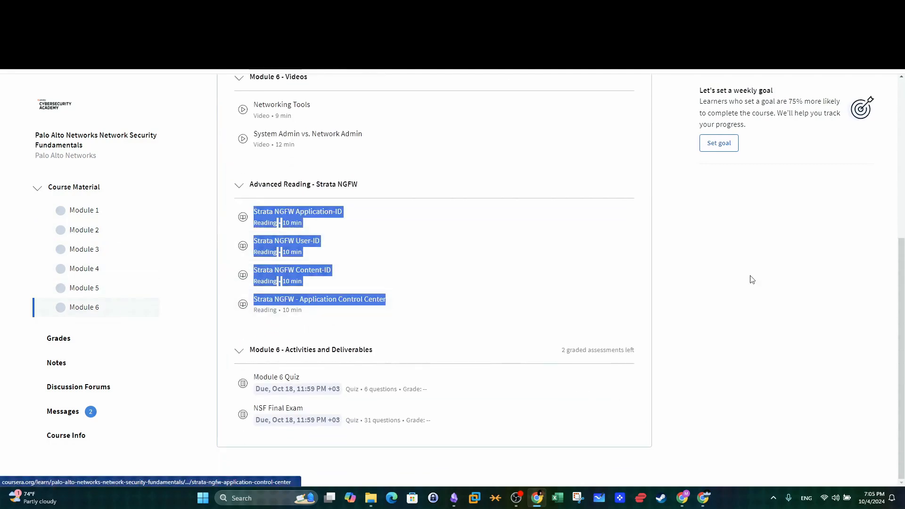
left_click(318, 299)
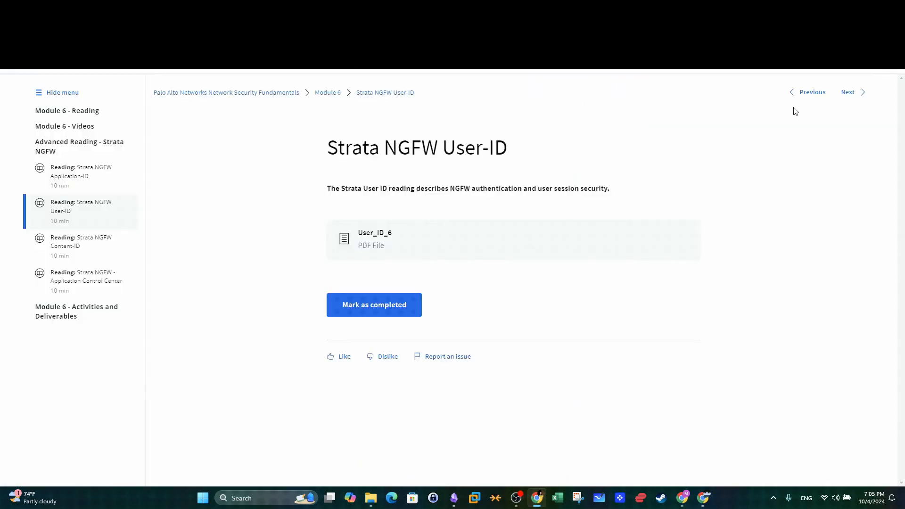
left_click(848, 92)
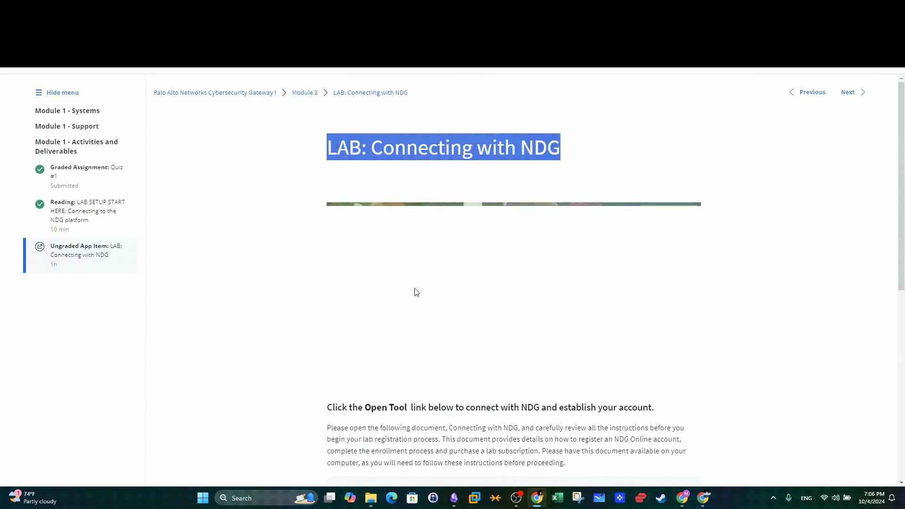
Step: Launch the external NDG Online lab site, which reports the course is no longer available
scroll("down", 3)
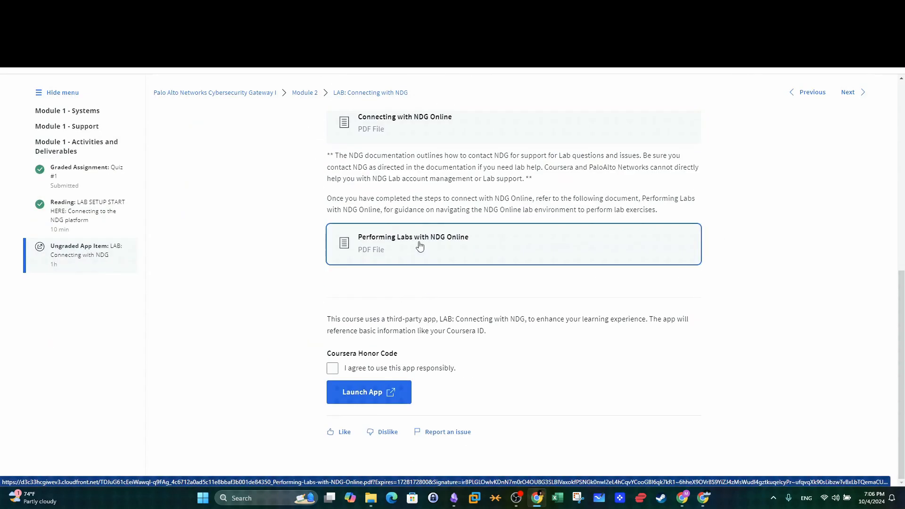
left_click(368, 392)
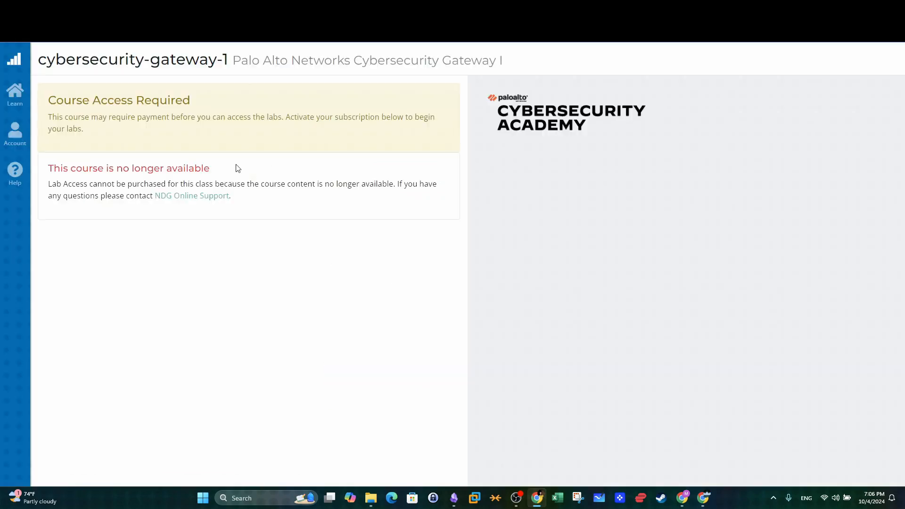
left_click_drag(70, 167, 210, 168)
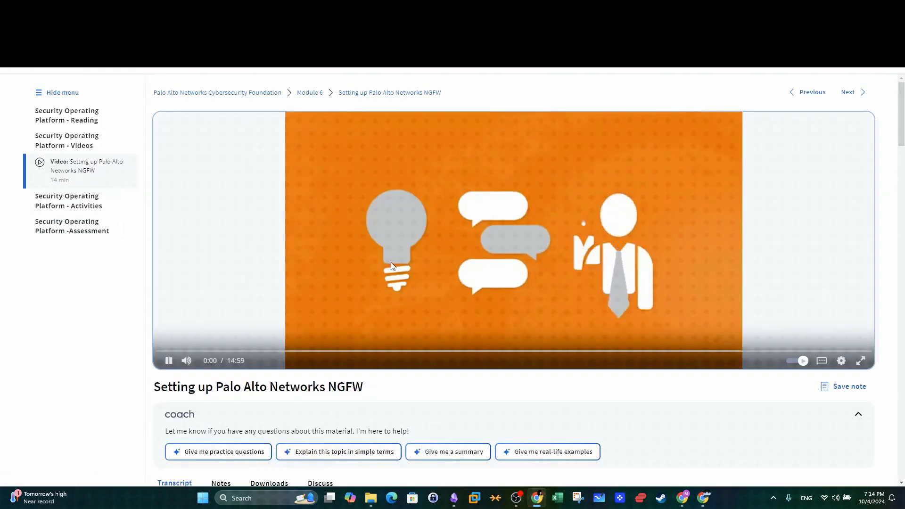
Step: Skip the Setting up Palo Alto Networks NGFW video ahead to about three minutes
left_click(169, 360)
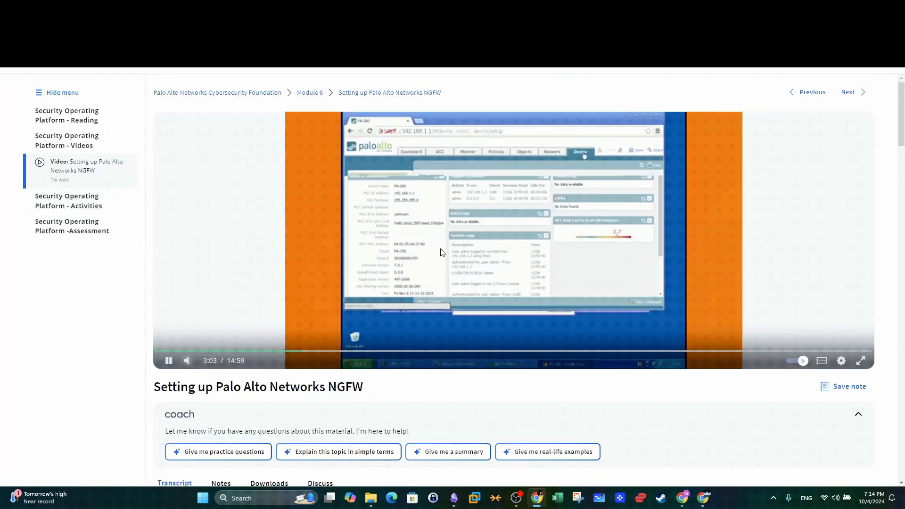